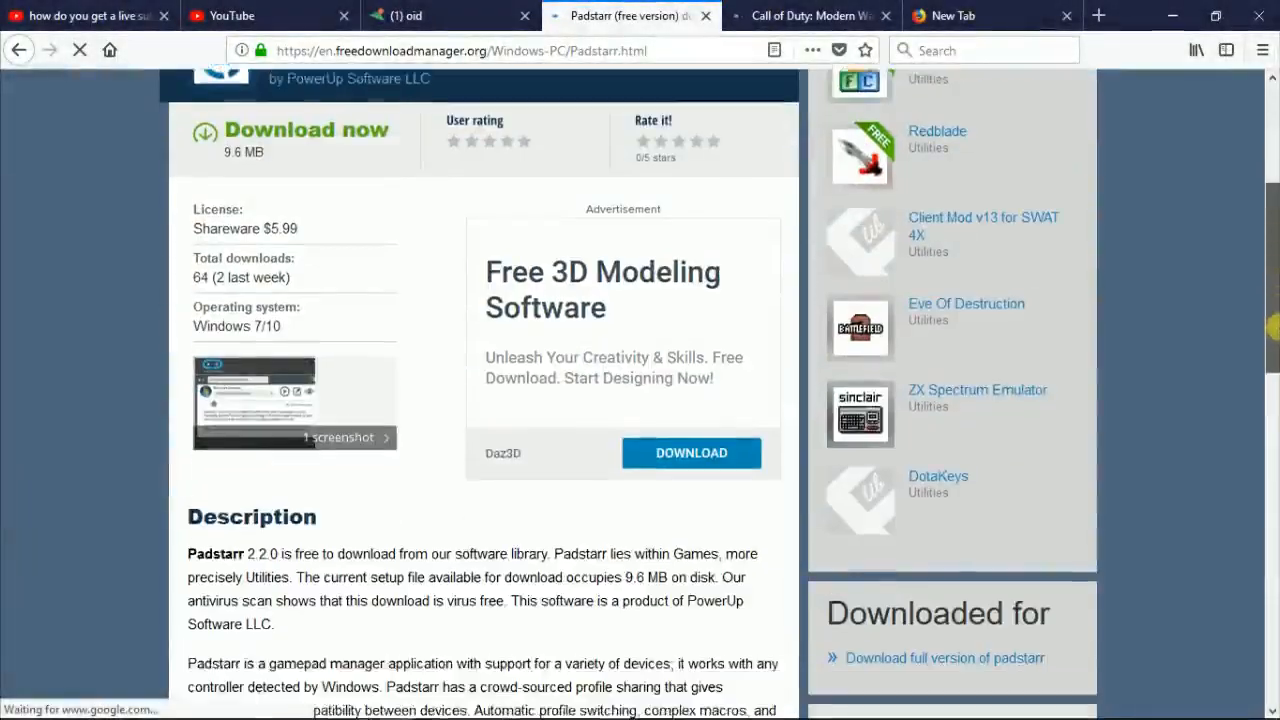
# Switch to the Modern Warfare 3 gamepad support page and scroll to the profile download section
pyautogui.scroll(-3)
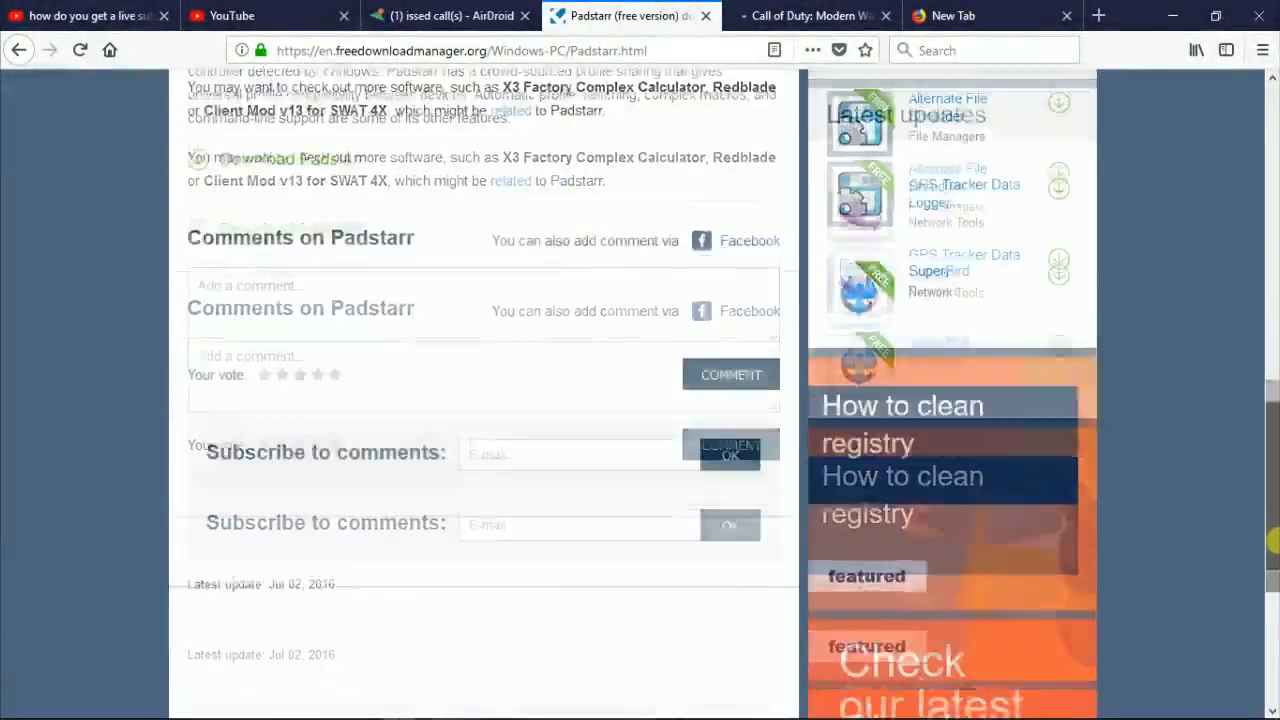
pyautogui.scroll(3)
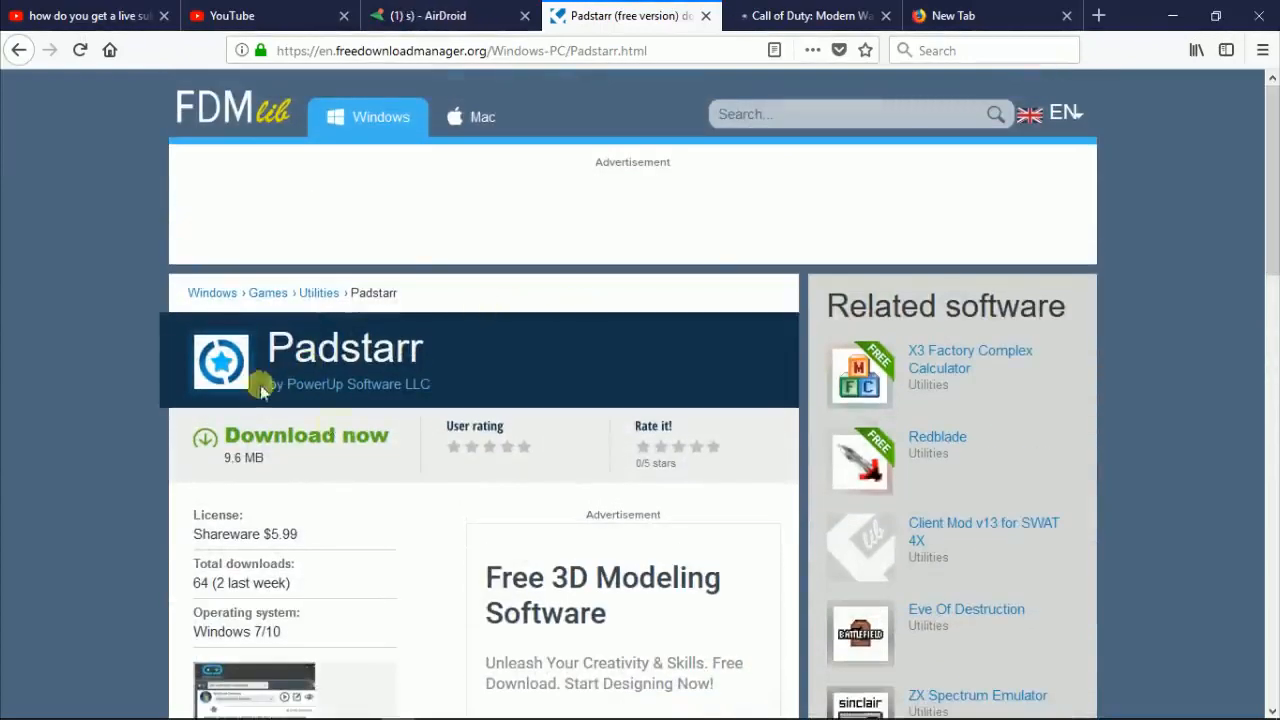
pyautogui.moveTo(450, 275)
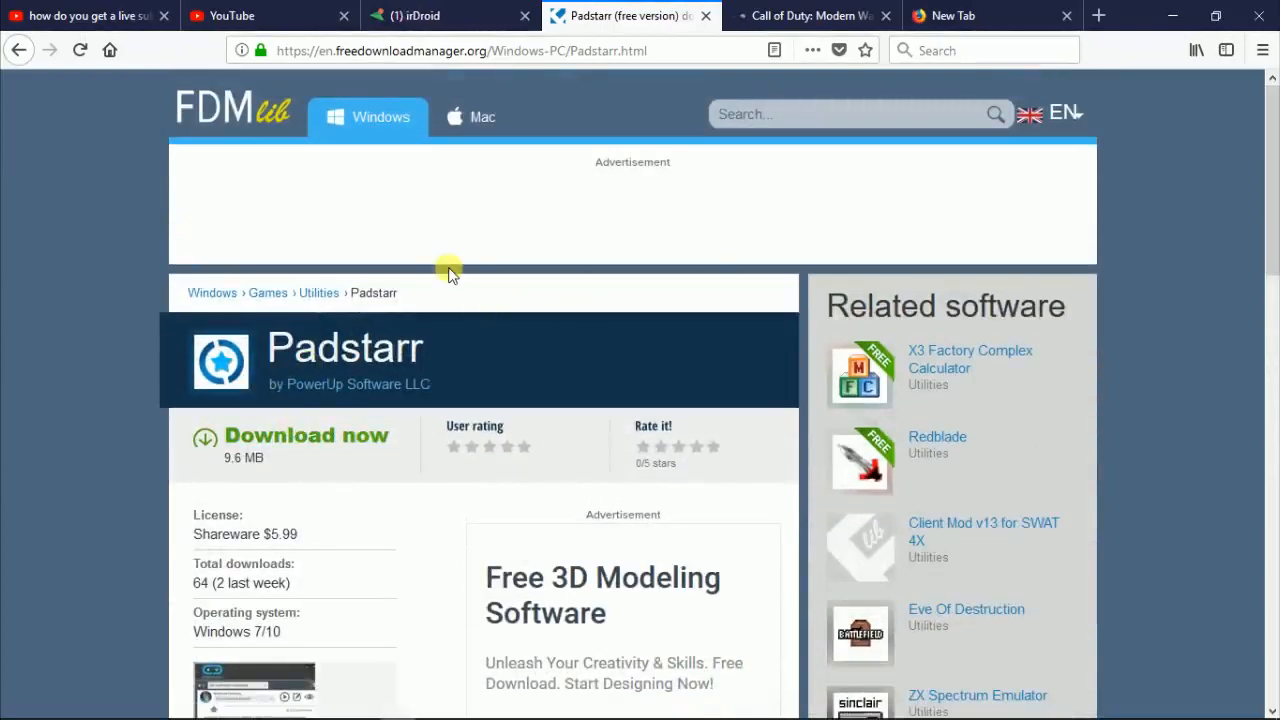
pyautogui.moveTo(698, 115)
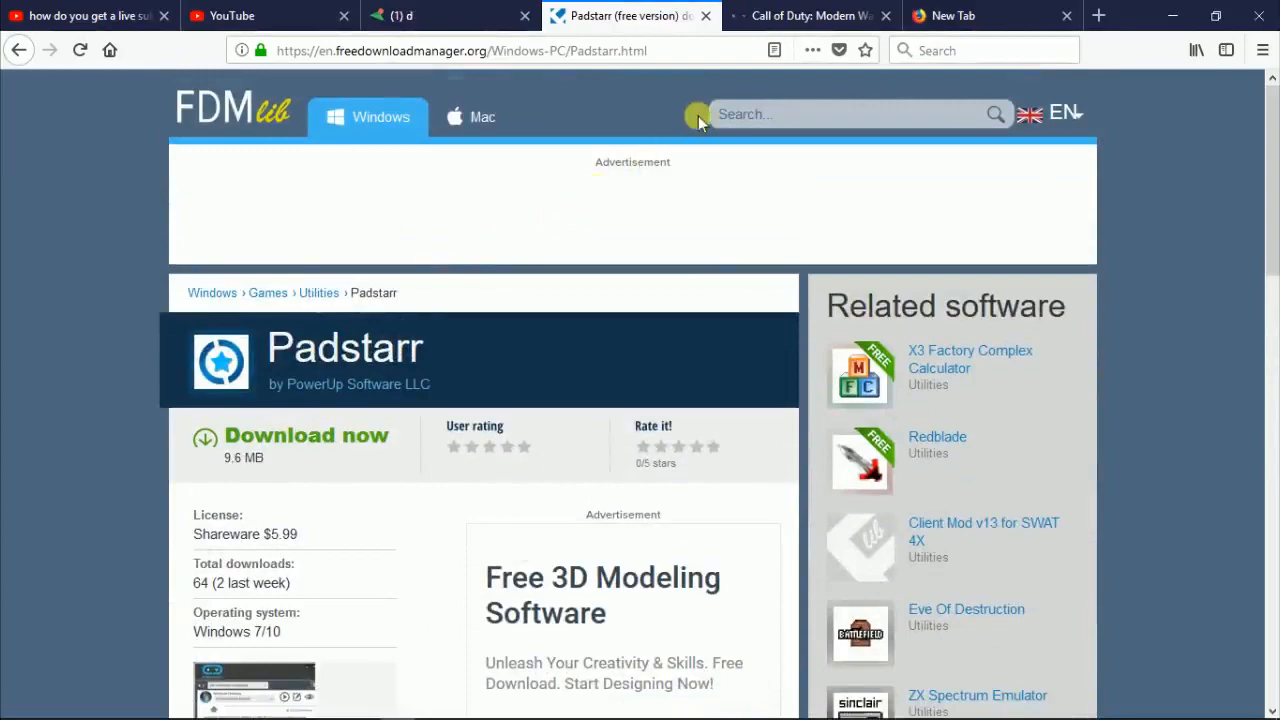
pyautogui.click(810, 15)
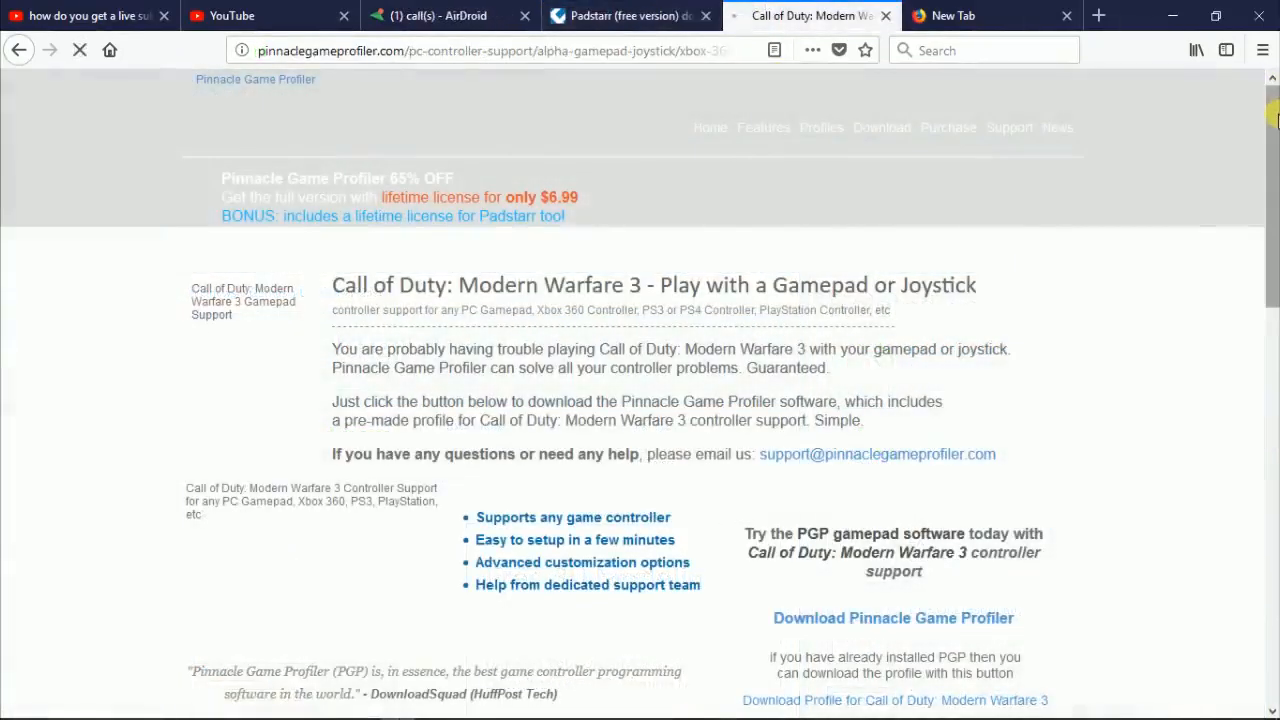
pyautogui.scroll(-3)
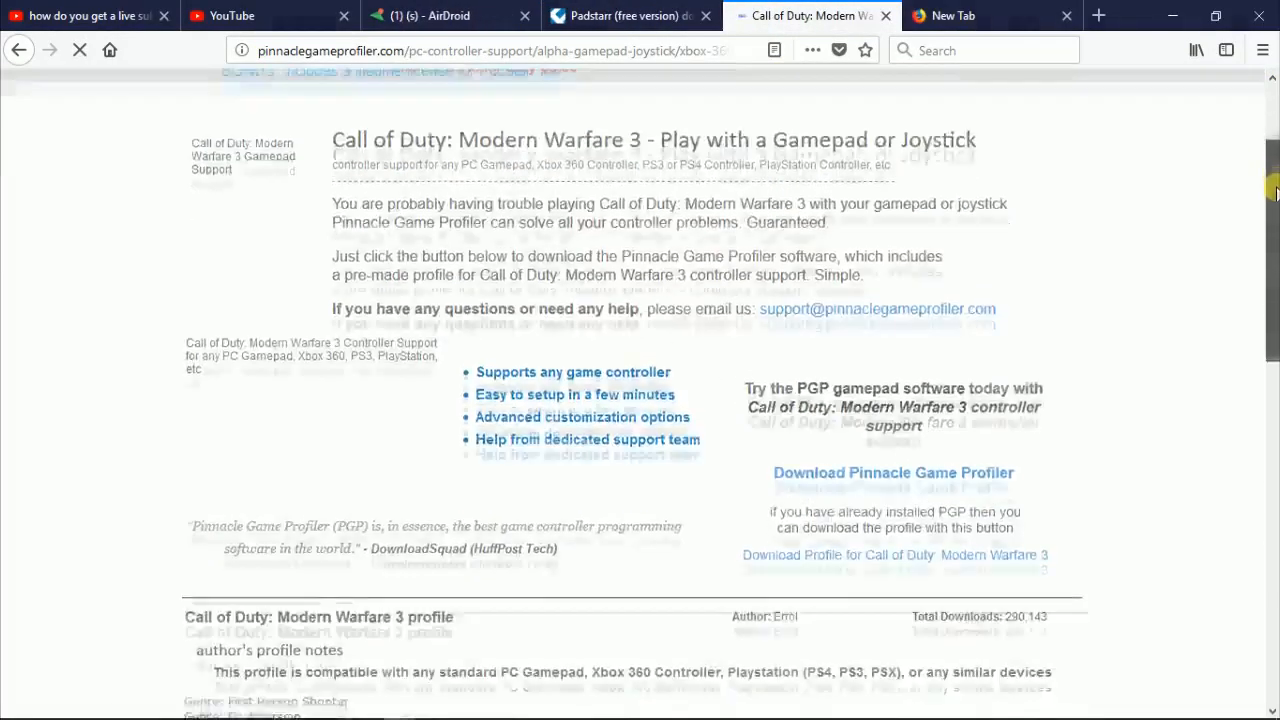
pyautogui.scroll(-3)
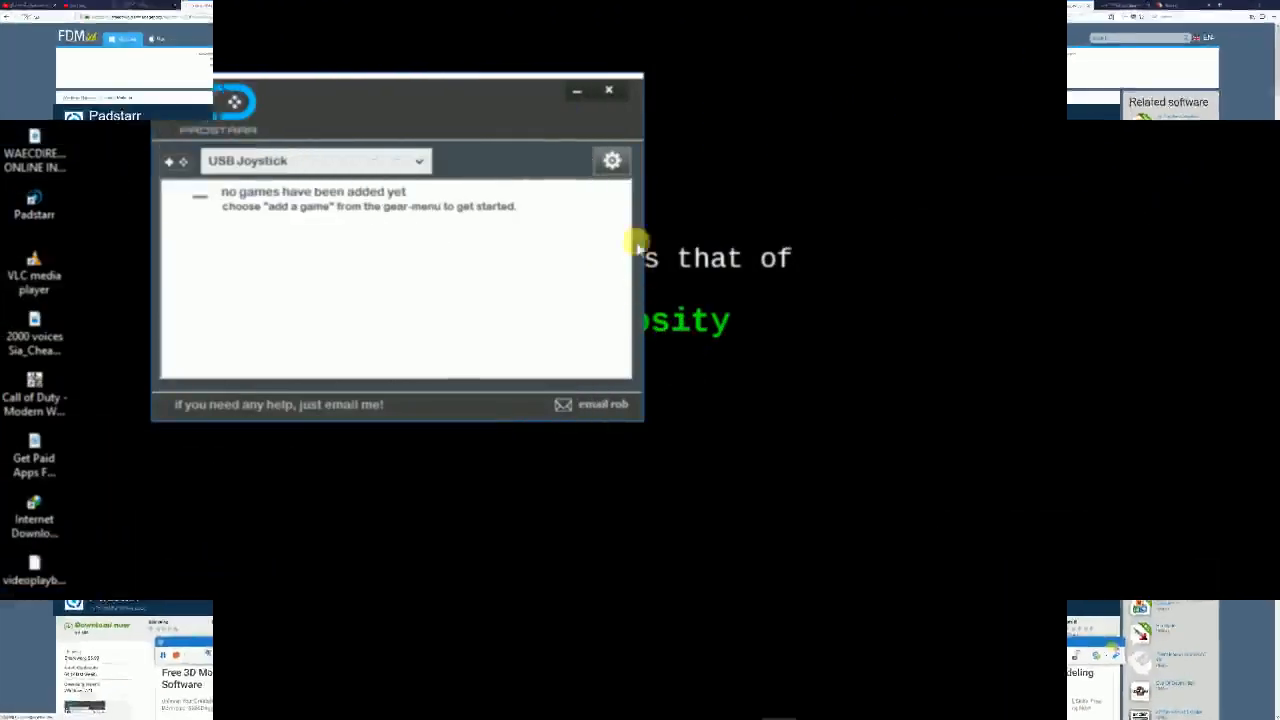
# Import the Modern Warfare 3 profile file from Downloads, declining extra online profiles
pyautogui.click(611, 160)
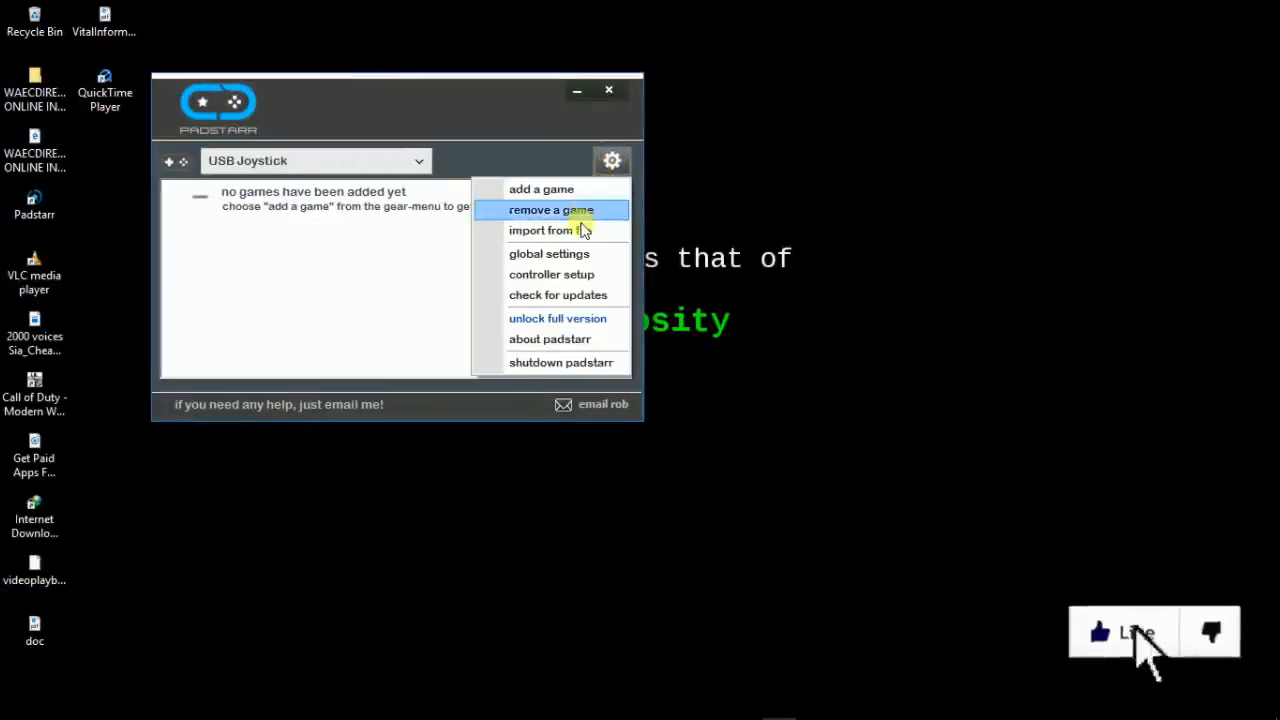
pyautogui.click(543, 230)
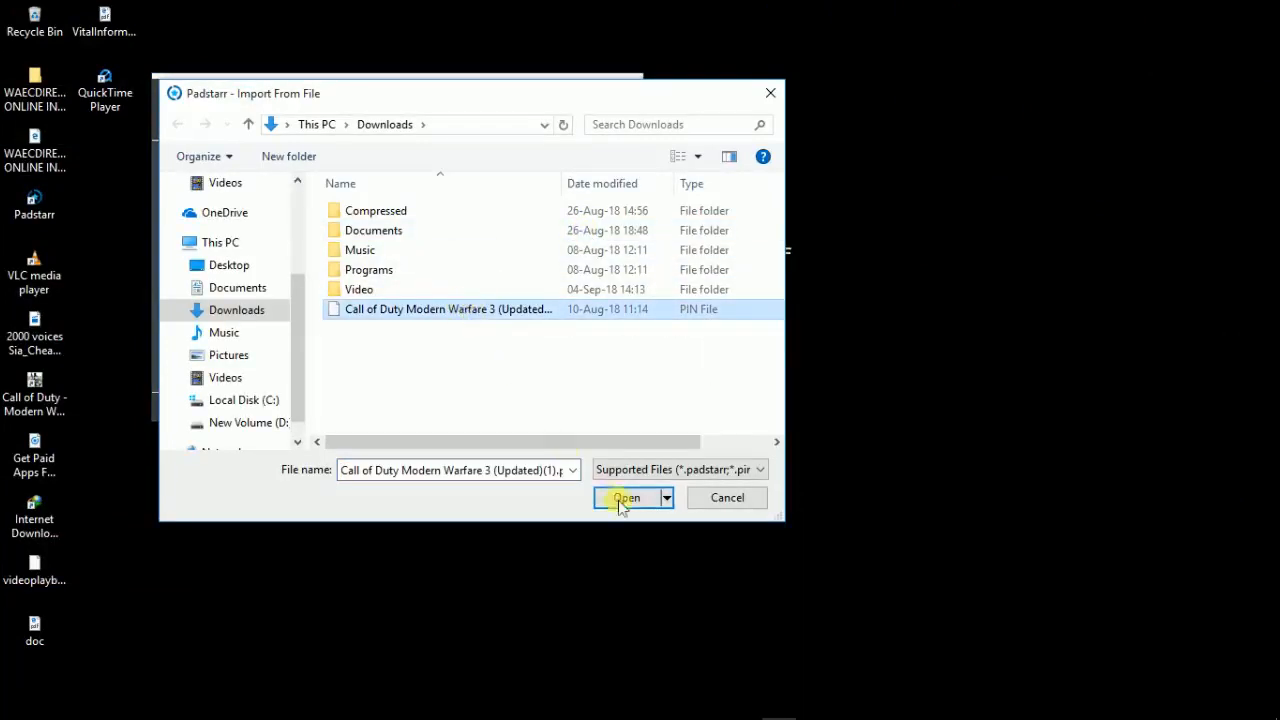
pyautogui.click(627, 497)
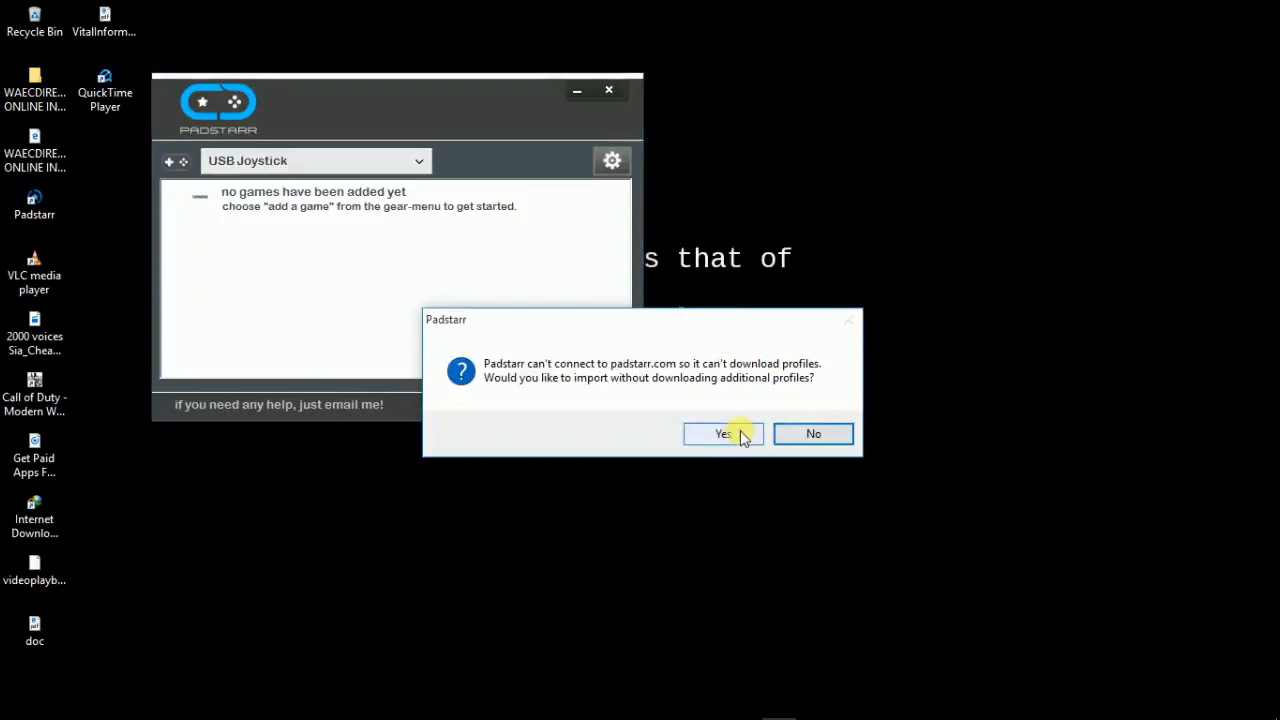
pyautogui.click(723, 433)
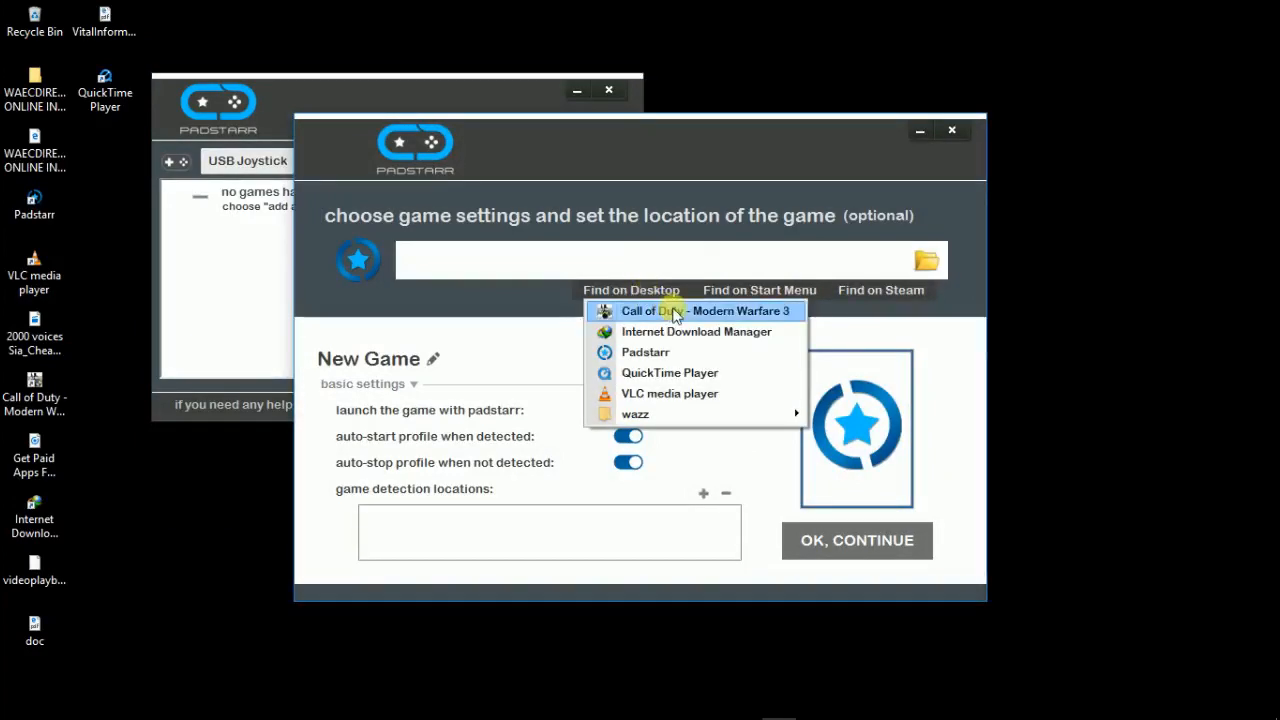
# Add Call of Duty - Modern Warfare 3 from its desktop shortcut and confirm the import success
pyautogui.click(705, 311)
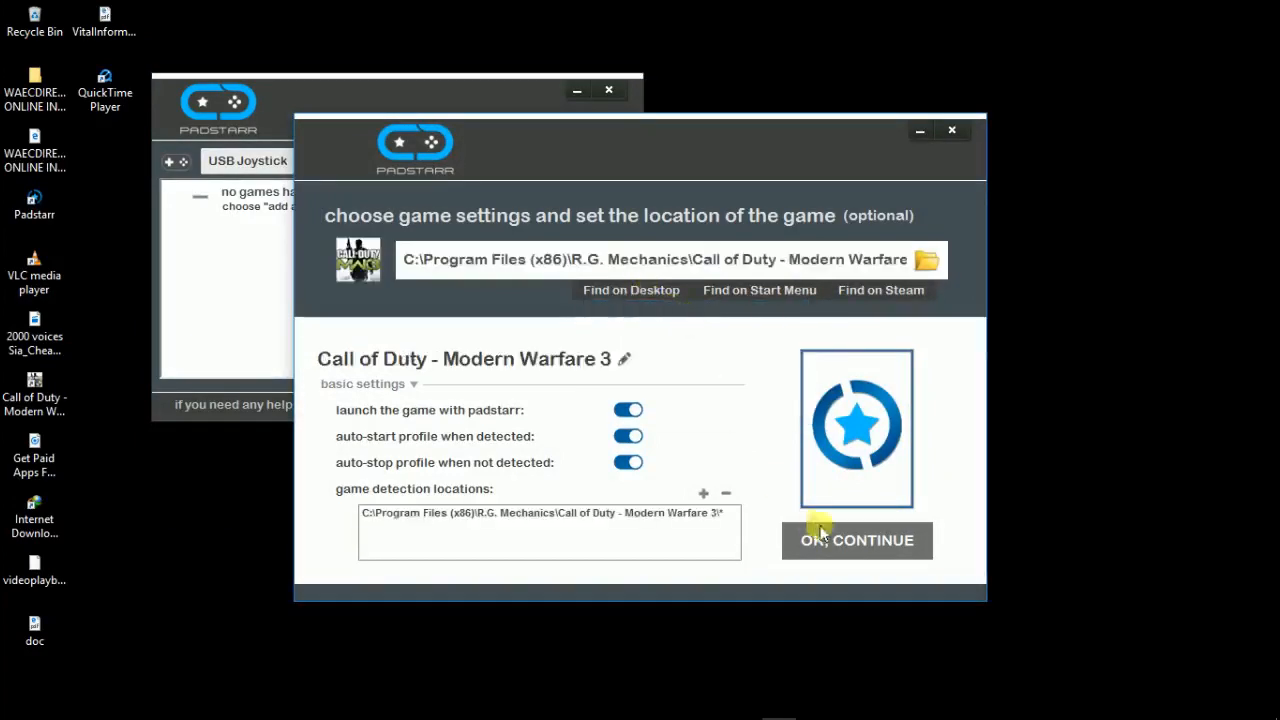
pyautogui.click(856, 540)
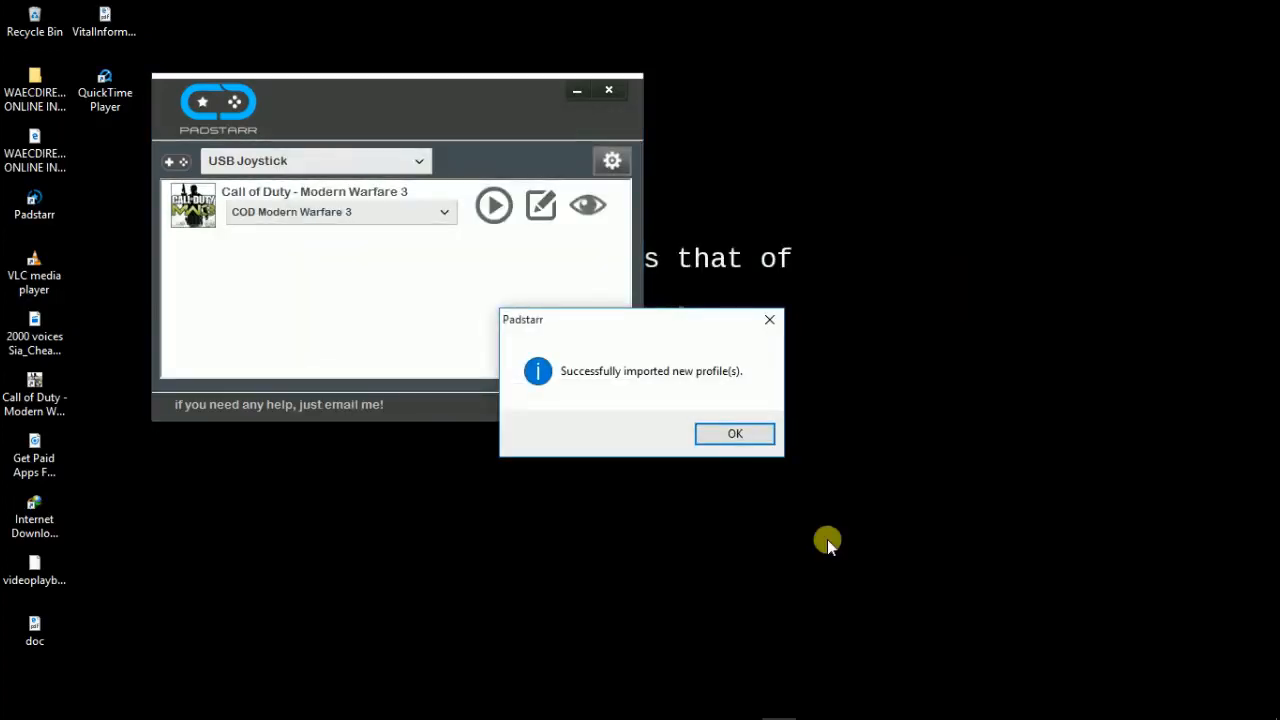
pyautogui.click(734, 433)
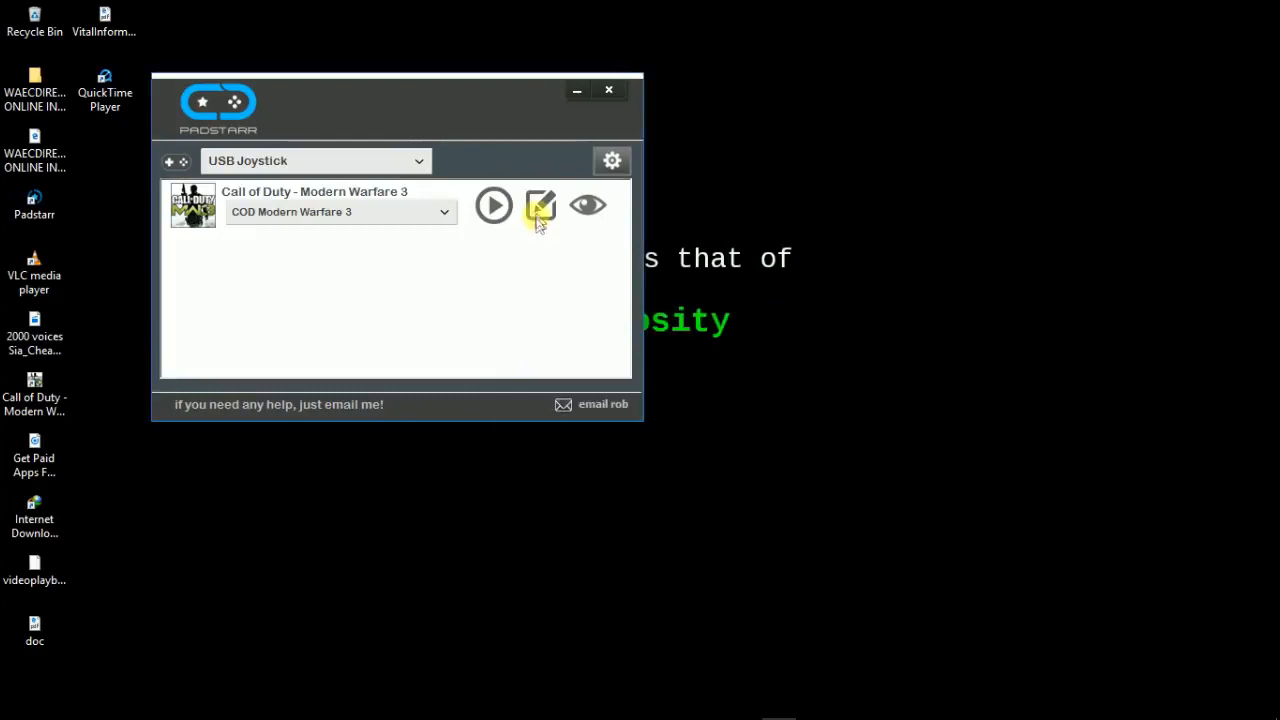
# Open the COD Modern Warfare 3 profile editor, reaching the USB Joystick setup screen
pyautogui.click(540, 205)
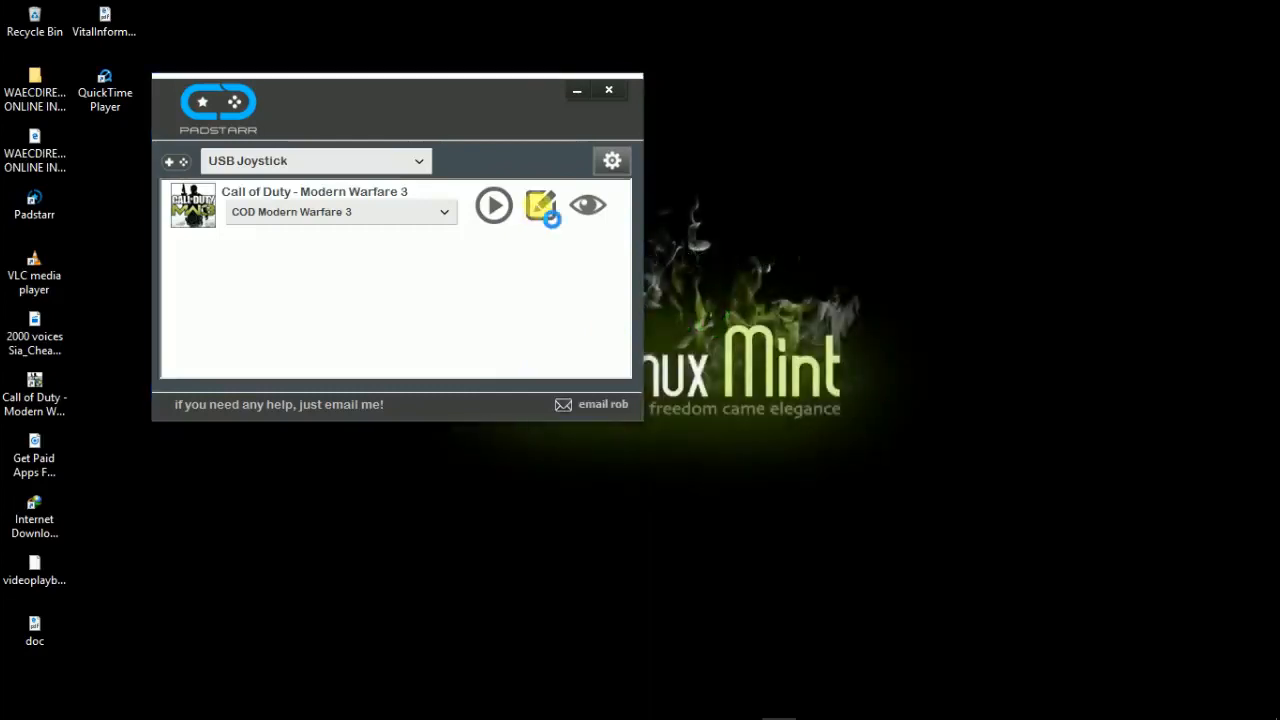
pyautogui.click(540, 205)
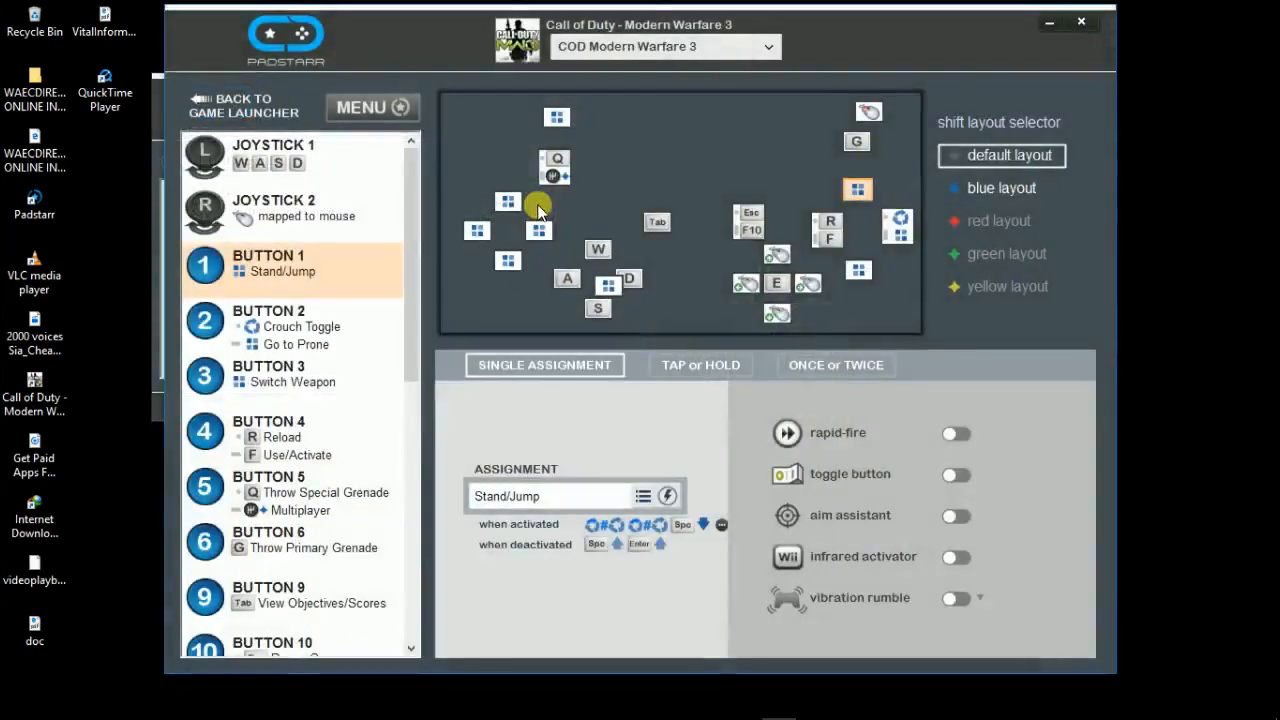
pyautogui.moveTo(725, 400)
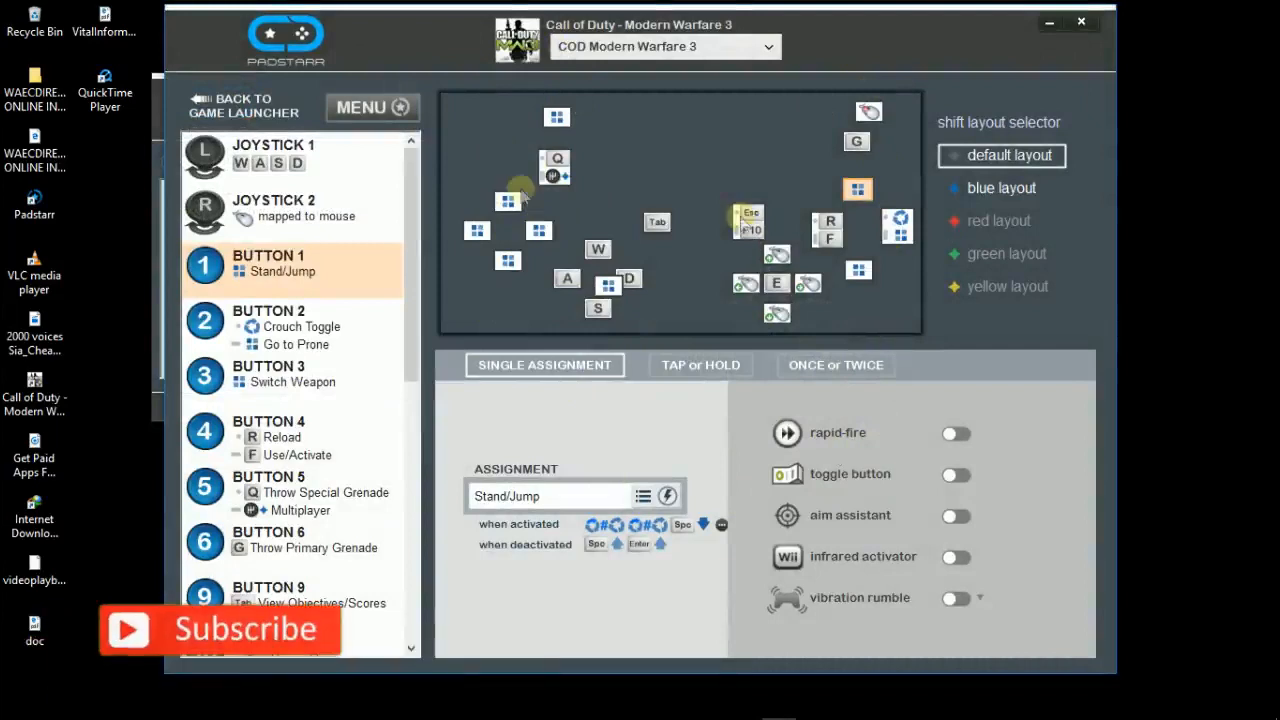
pyautogui.click(273, 155)
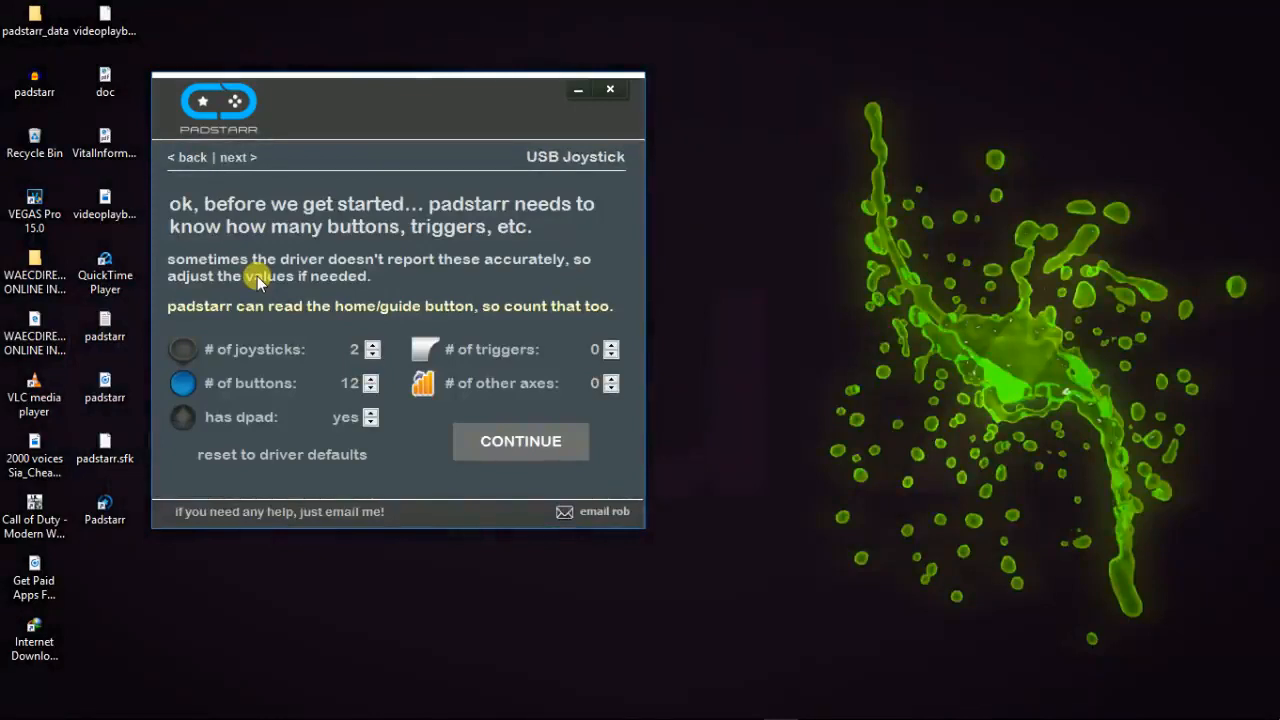
# Confirm 2 joysticks and 12 buttons, and choose the PlayStation-style controller layout
pyautogui.click(520, 441)
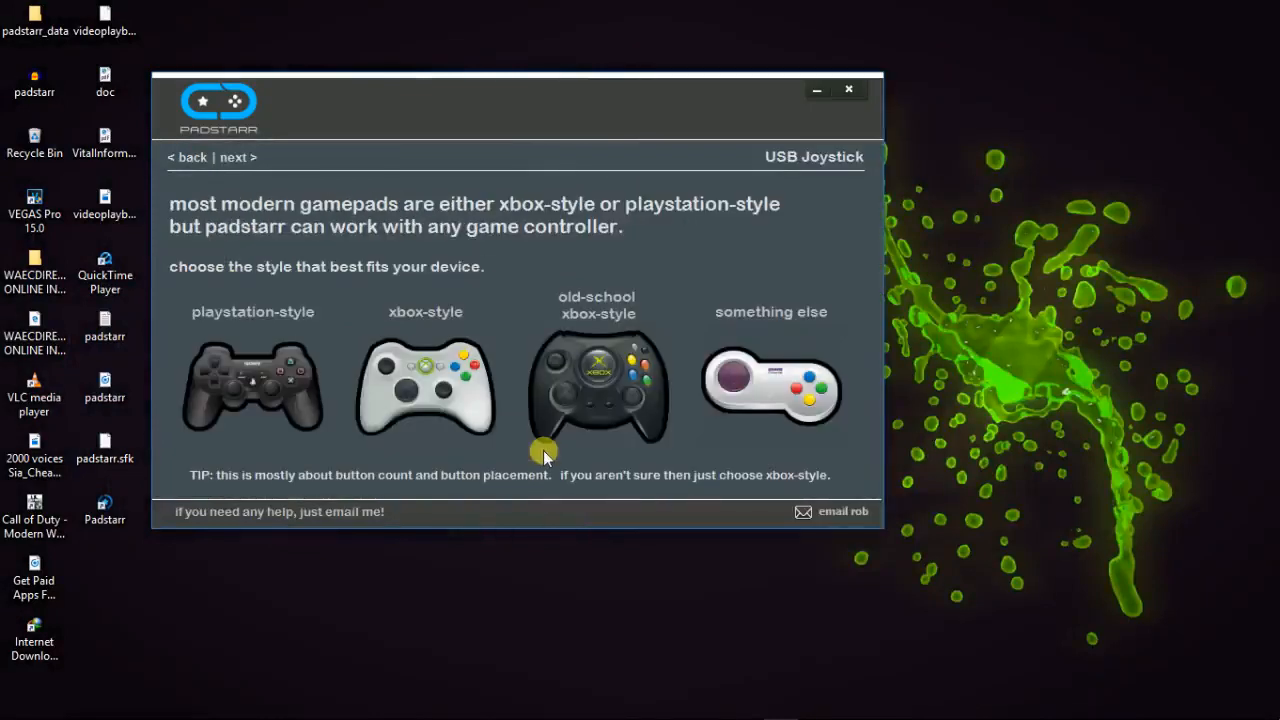
pyautogui.moveTo(260, 390)
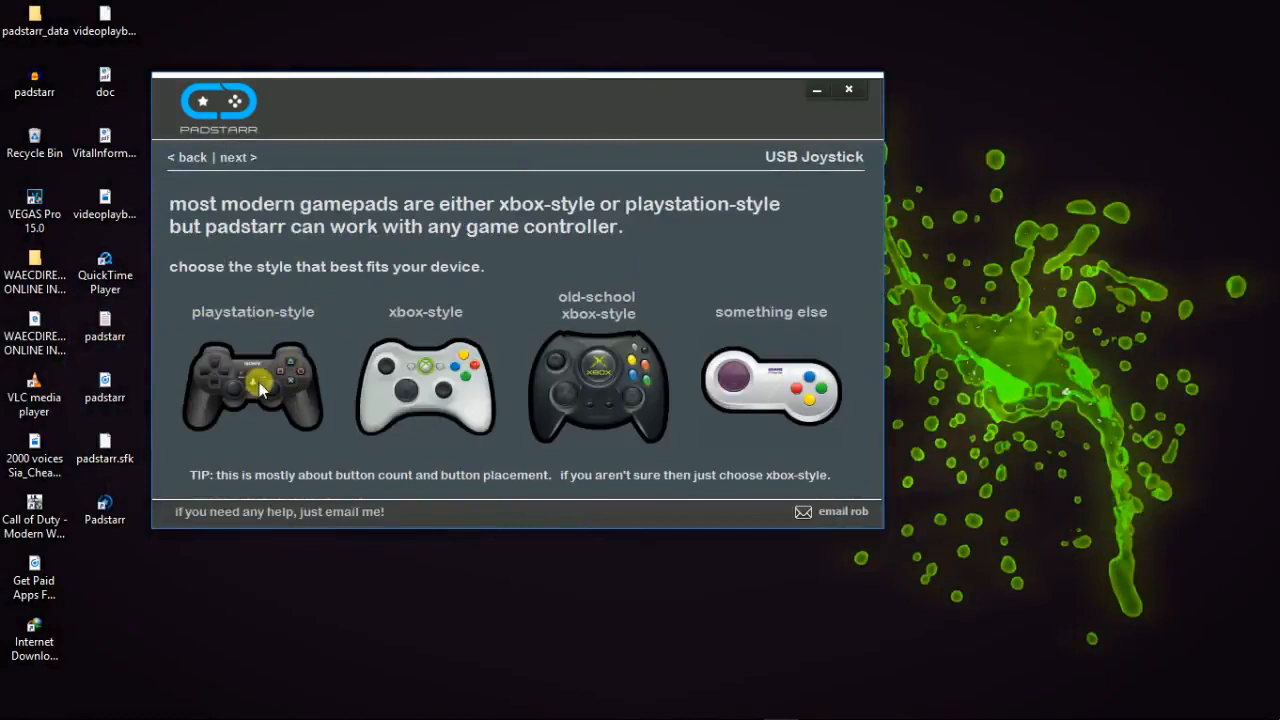
pyautogui.click(253, 388)
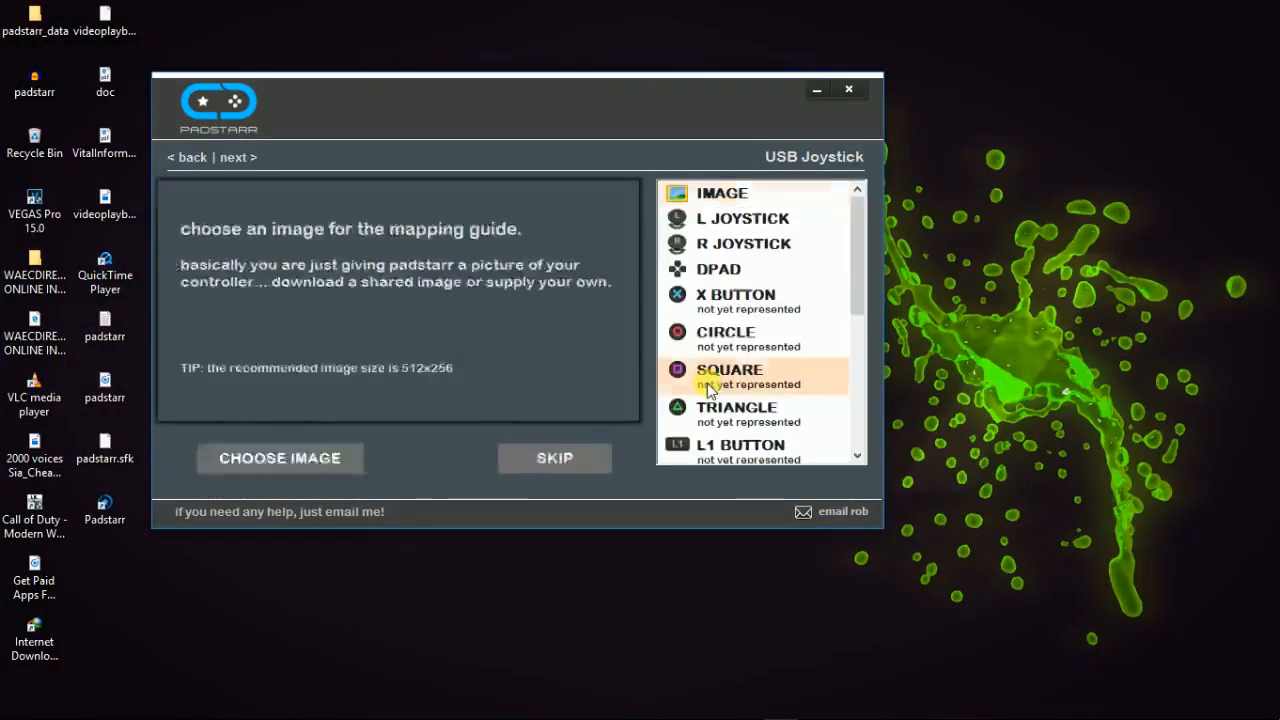
# Skip the controller picture and left joystick tests, then place the left joystick on the guide
pyautogui.click(554, 458)
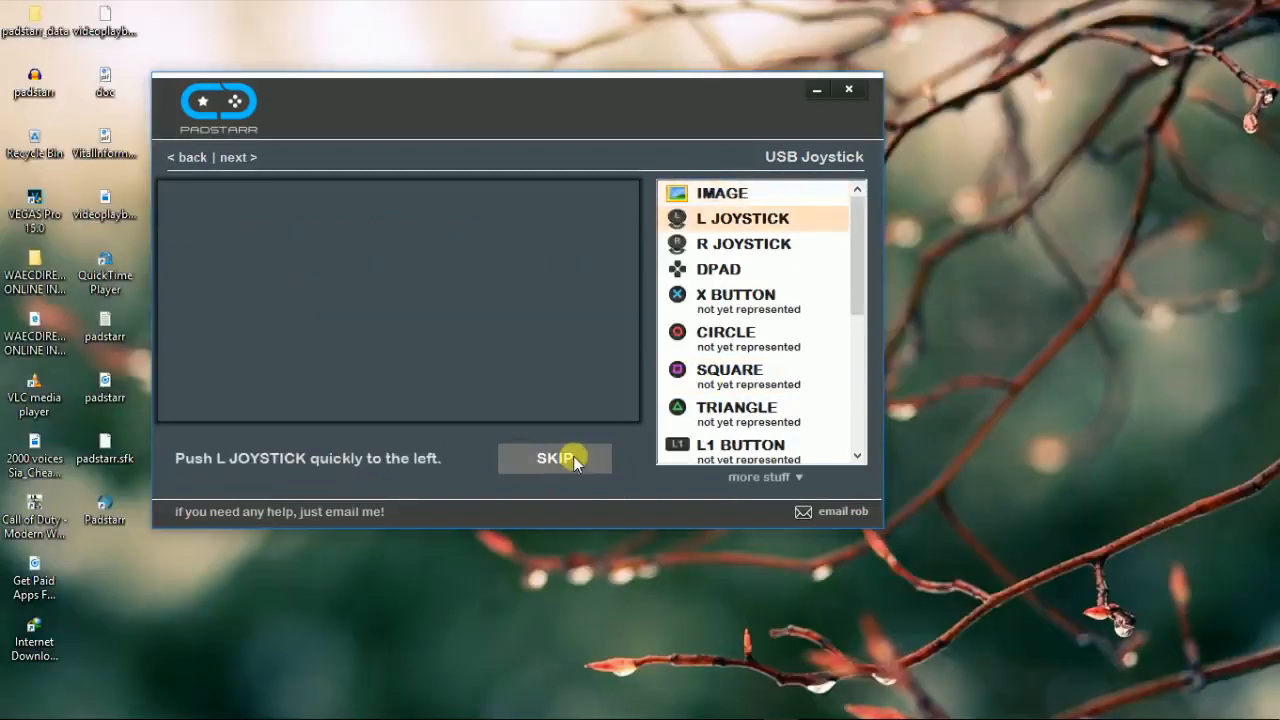
pyautogui.click(555, 458)
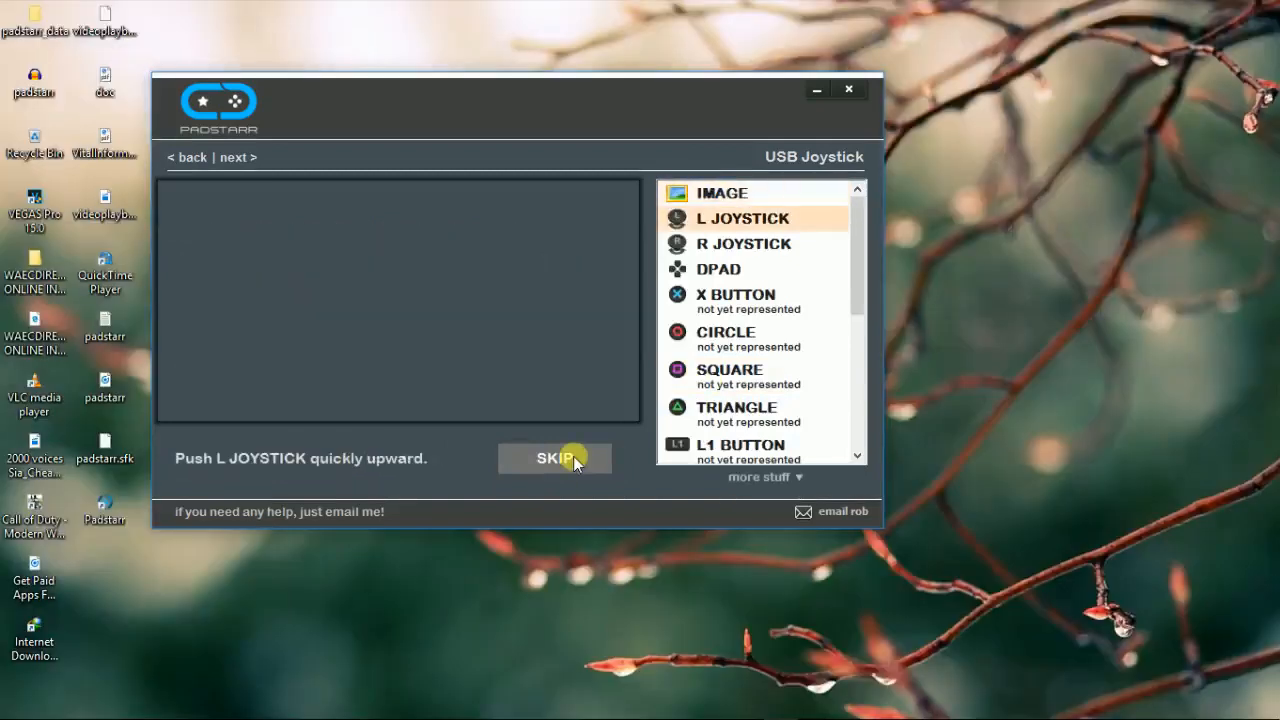
pyautogui.click(555, 458)
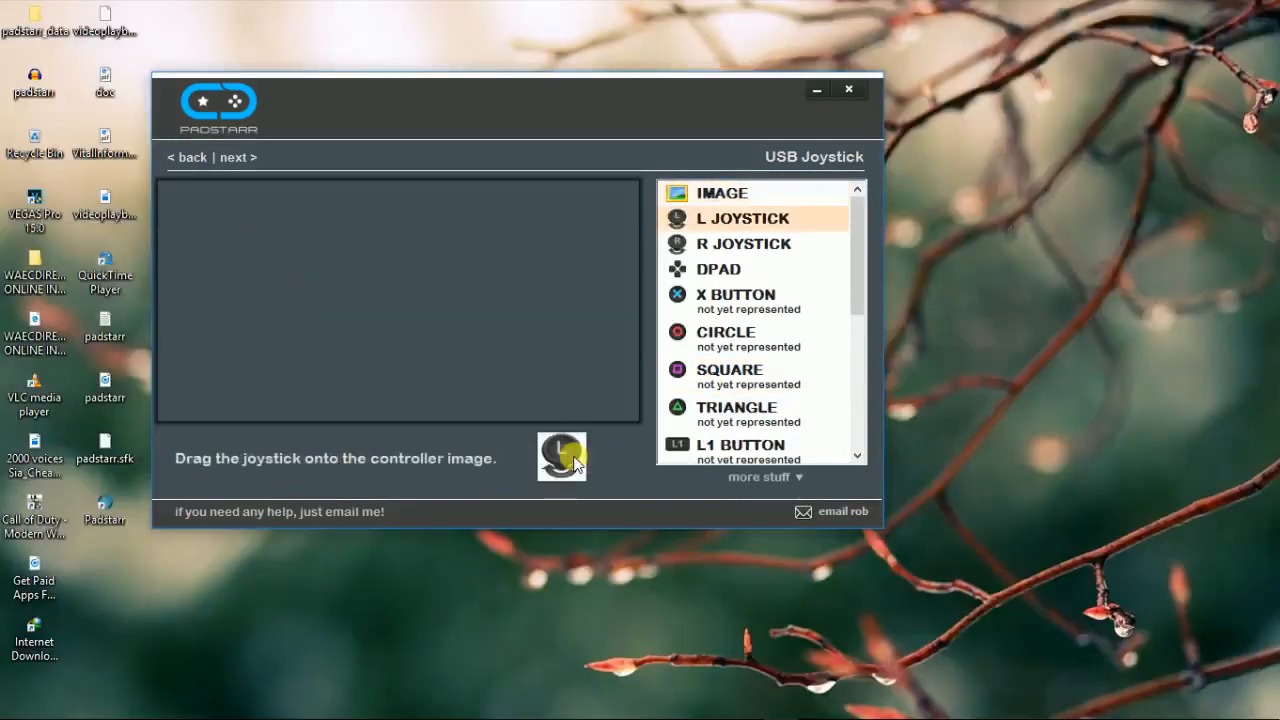
pyautogui.moveTo(562, 457); pyautogui.dragTo(263, 358)
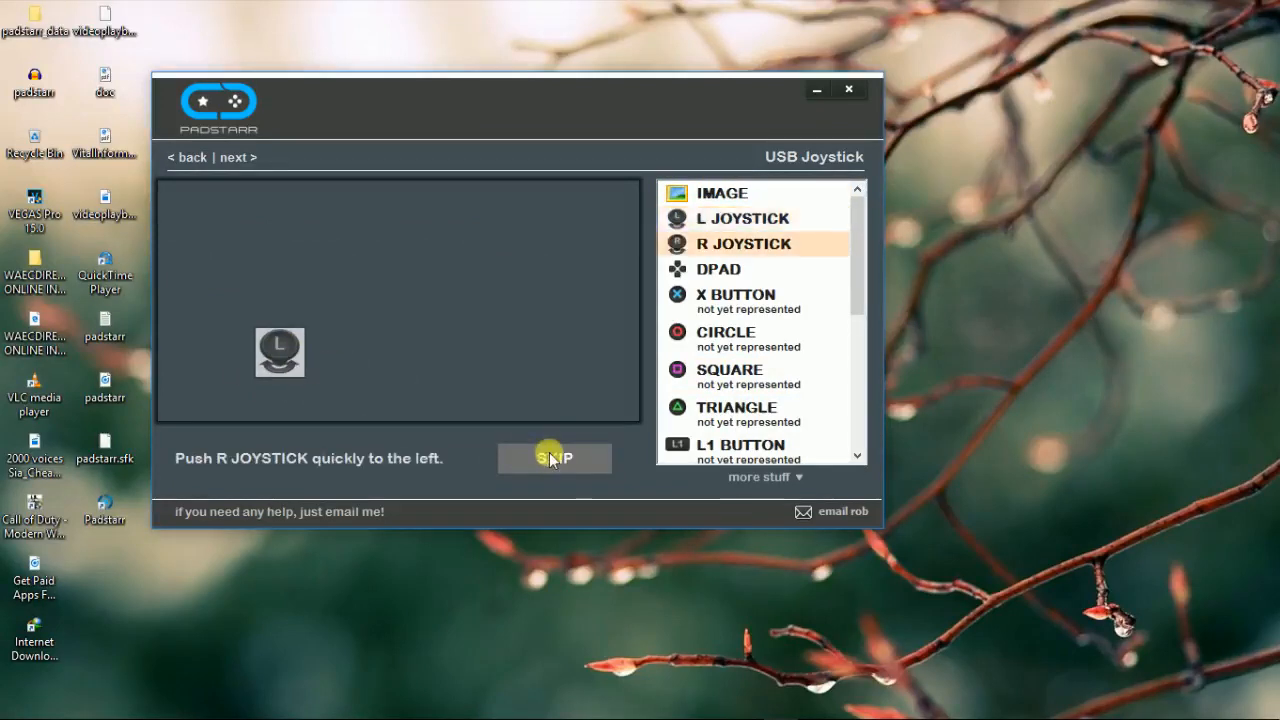
# Place the right joystick and DPAD on the guide, skipping their tests, then exit the wizard
pyautogui.click(554, 458)
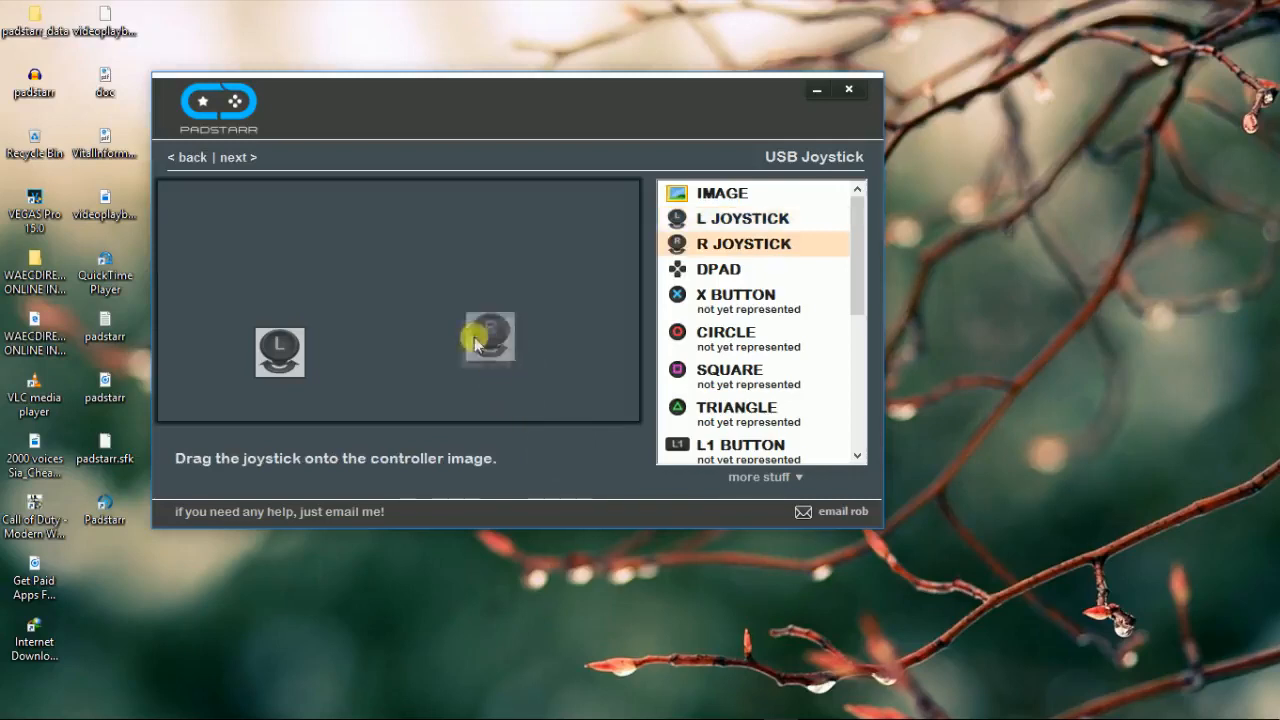
pyautogui.moveTo(489, 337); pyautogui.dragTo(473, 351)
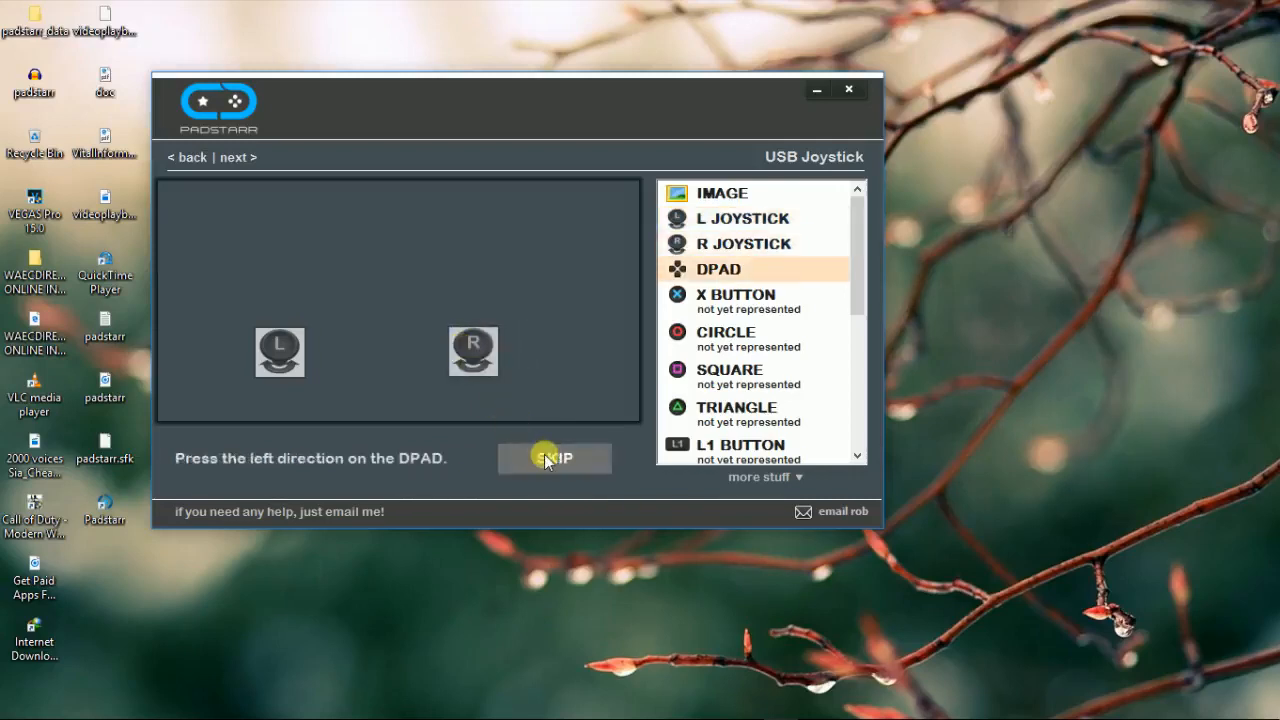
pyautogui.click(555, 458)
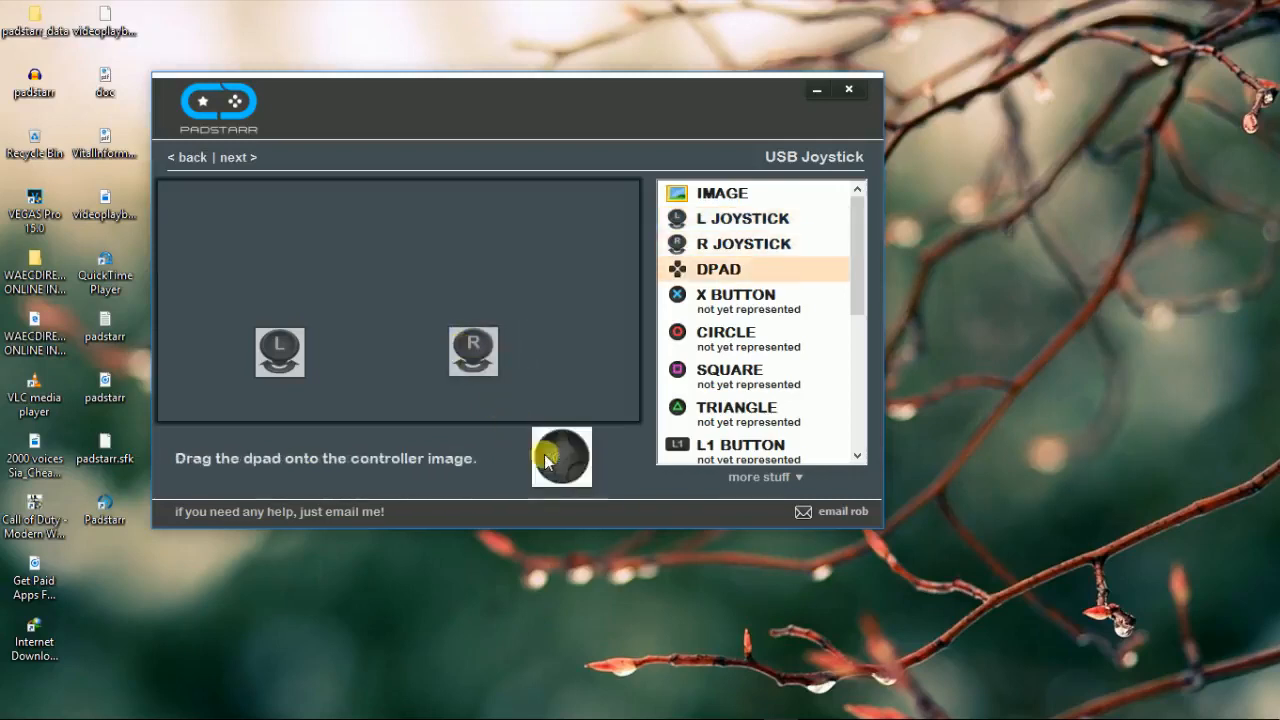
pyautogui.moveTo(562, 457); pyautogui.dragTo(250, 271)
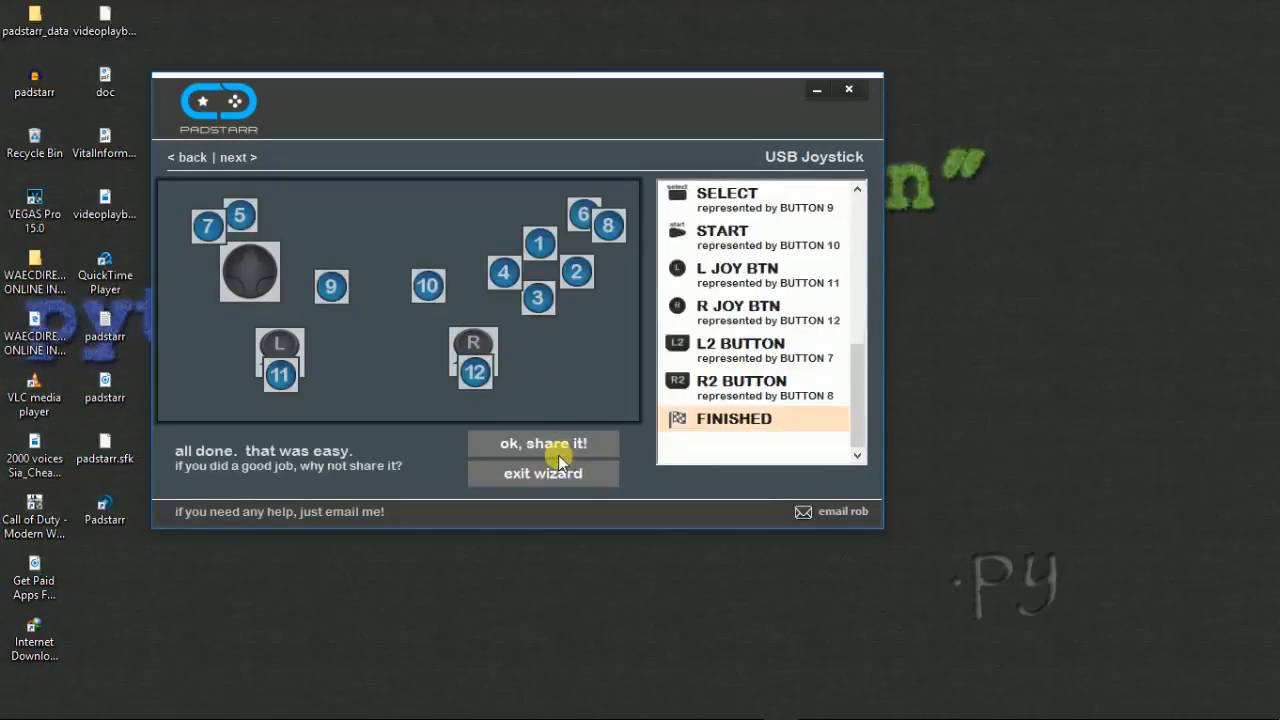
pyautogui.click(542, 473)
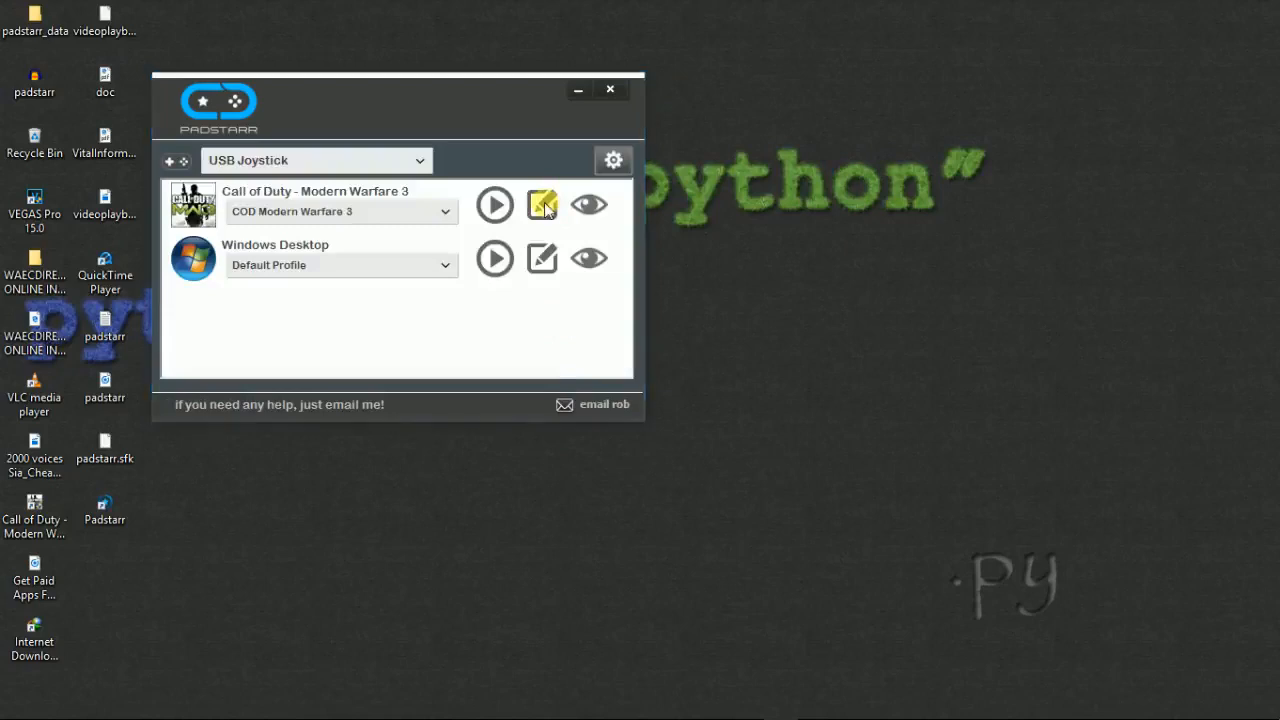
# Inspect the Modern Warfare 3 profile's button assignments, then go back to the game launcher
pyautogui.click(541, 205)
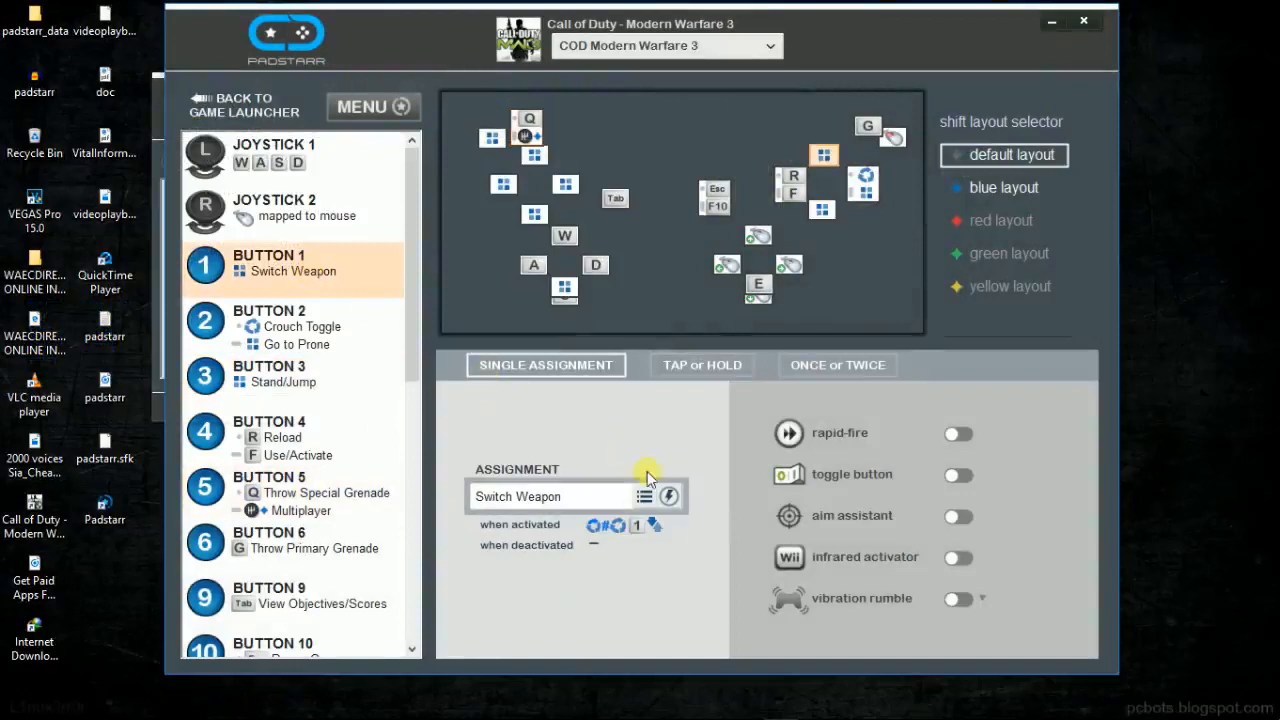
pyautogui.click(645, 496)
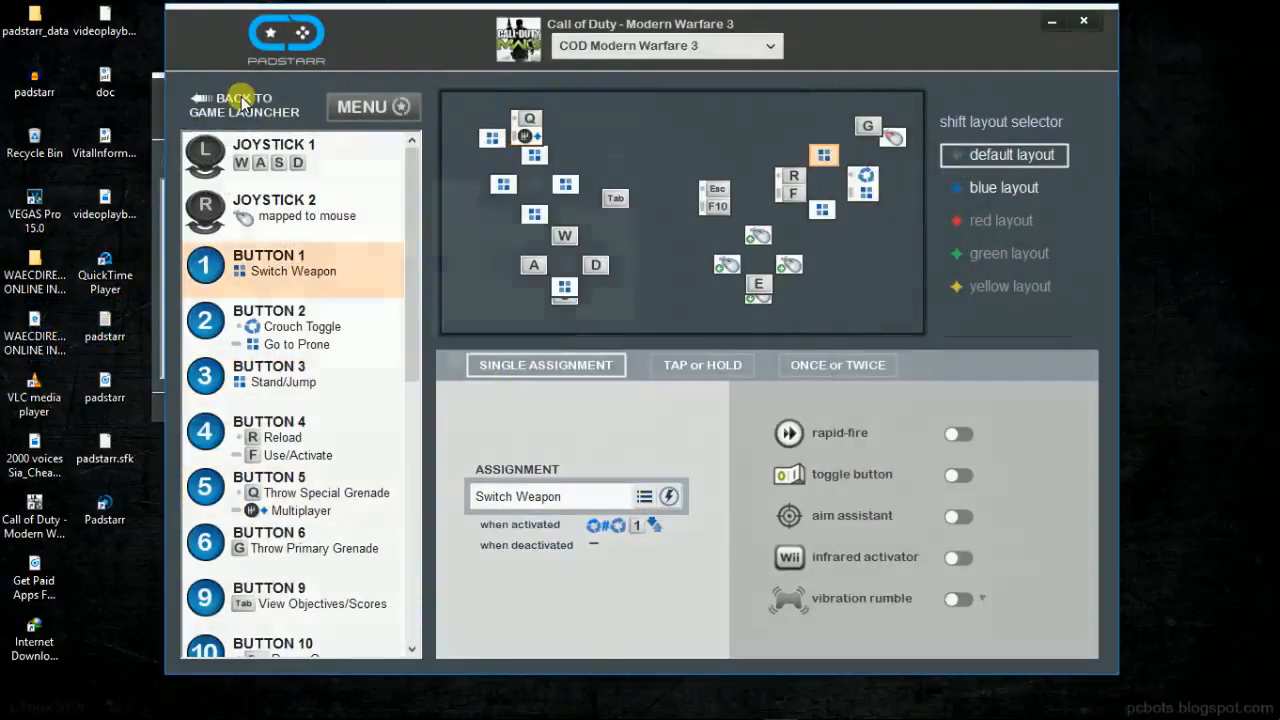
pyautogui.click(243, 104)
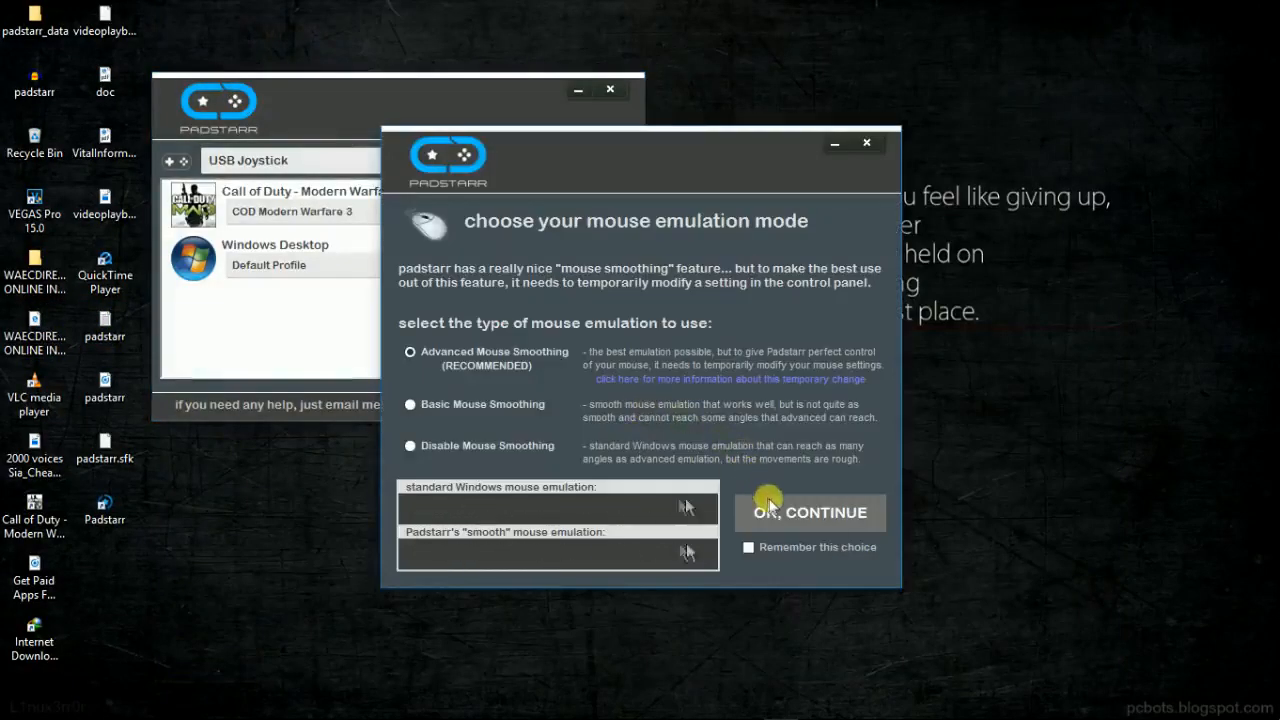
# Accept the mouse emulation mode and launch Call of Duty: Modern Warfare 3
pyautogui.click(810, 512)
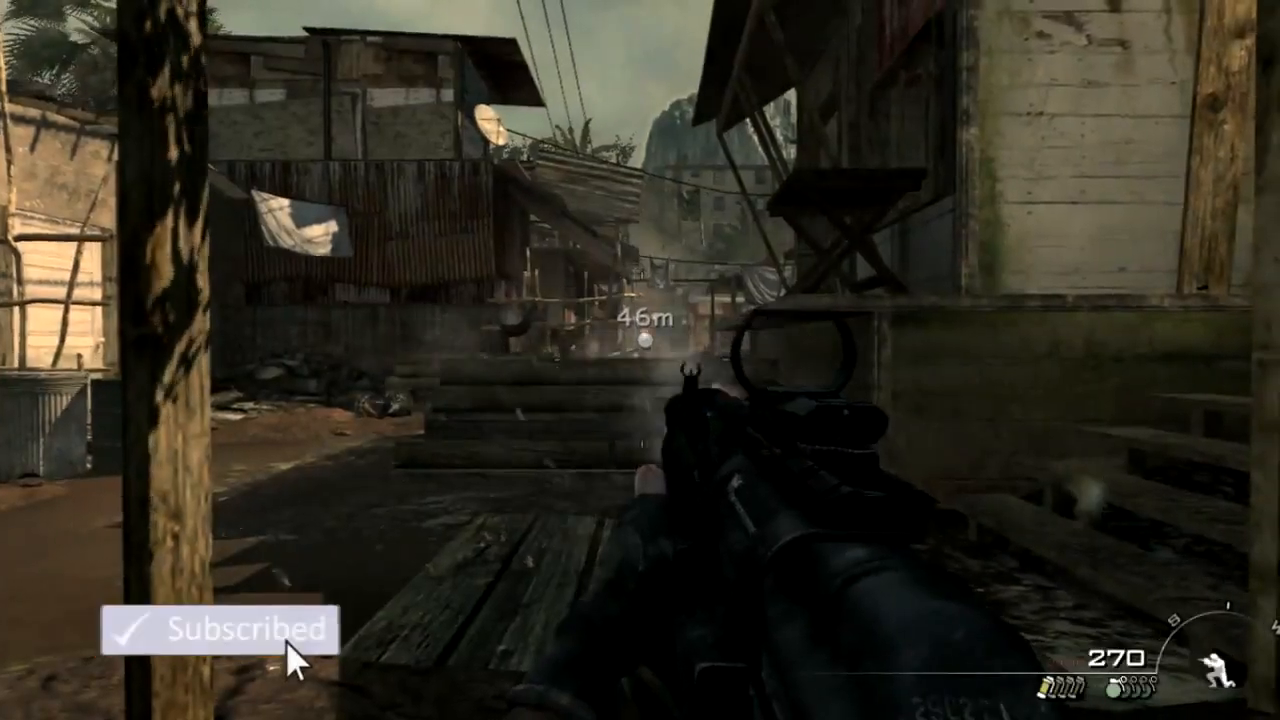